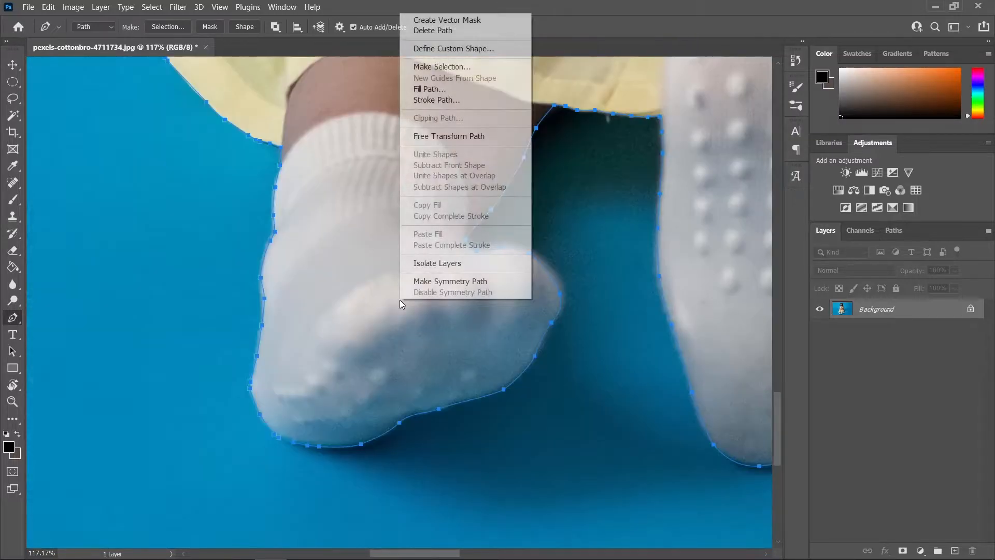
Convert the pen path around the girl into a selection via Make Selection
left_click(442, 67)
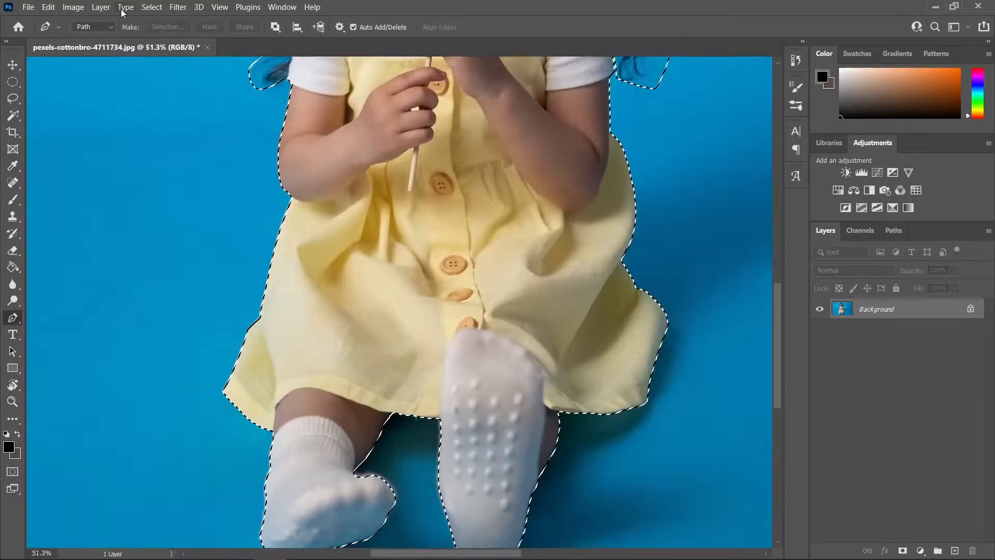
In Select and Mask, widen the edge detection radius and raise contrast around her hair
left_click(151, 7)
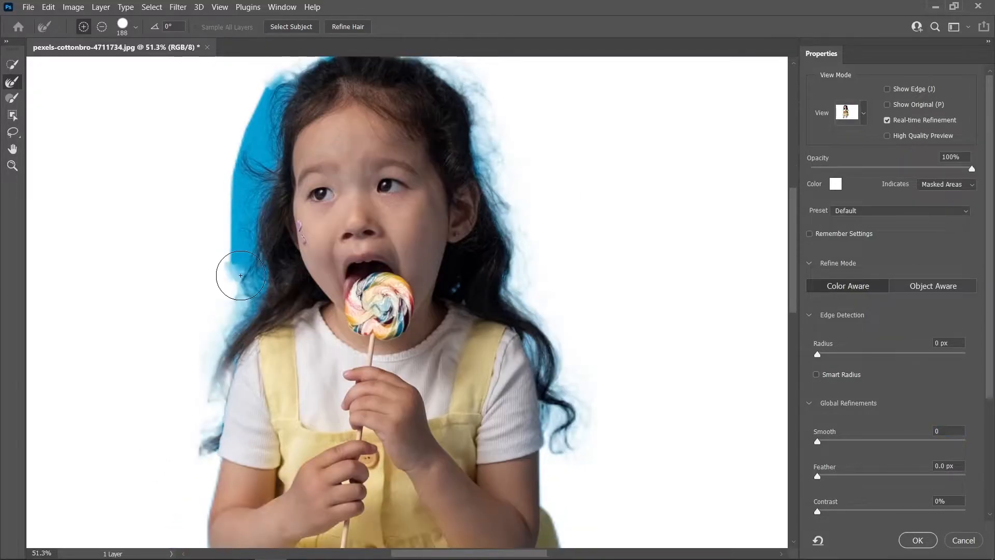
left_click_drag(818, 354, 826, 354)
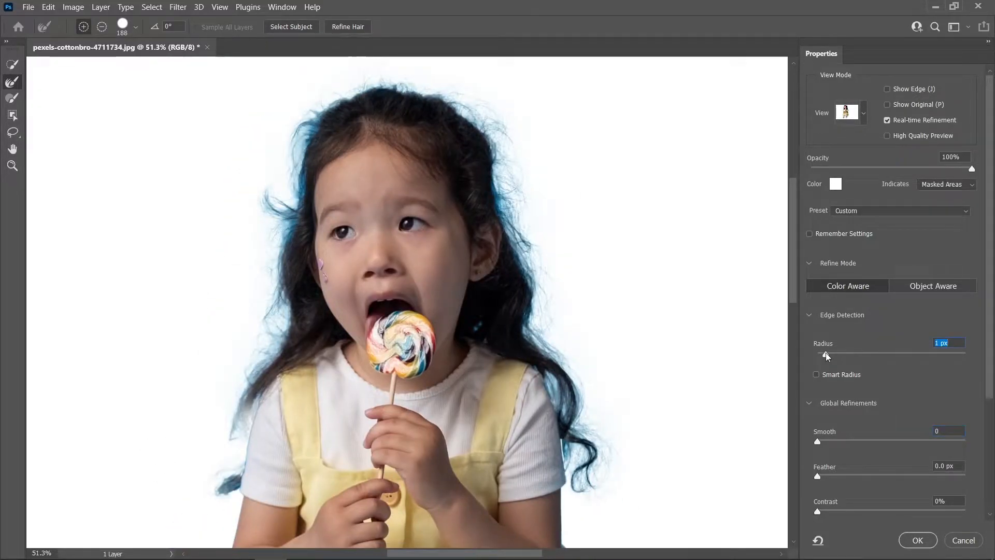
mouse_move(826, 355)
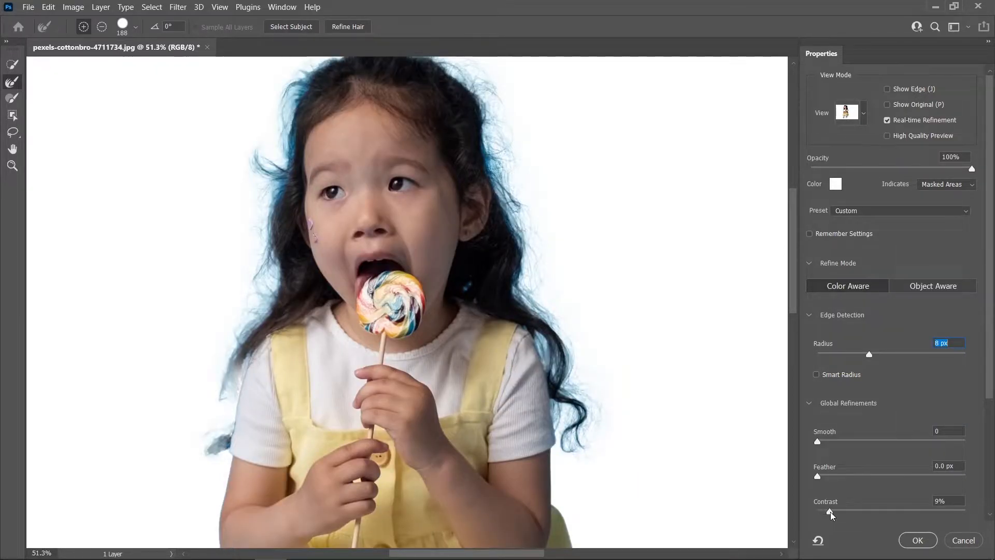
left_click(917, 540)
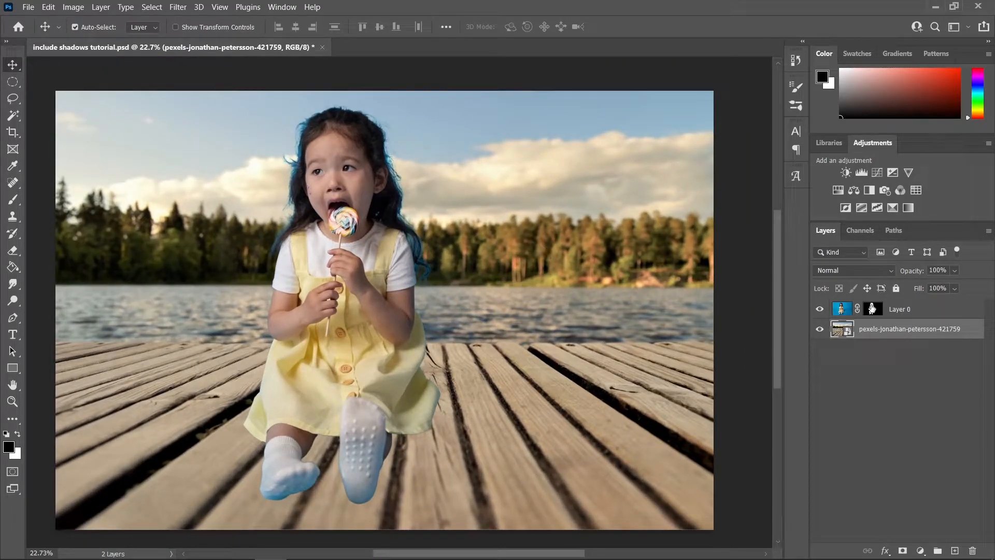
Duplicate the girl layer, load its mask, delete the lower layer's mask, and invert the selection
key("ctrl+j")
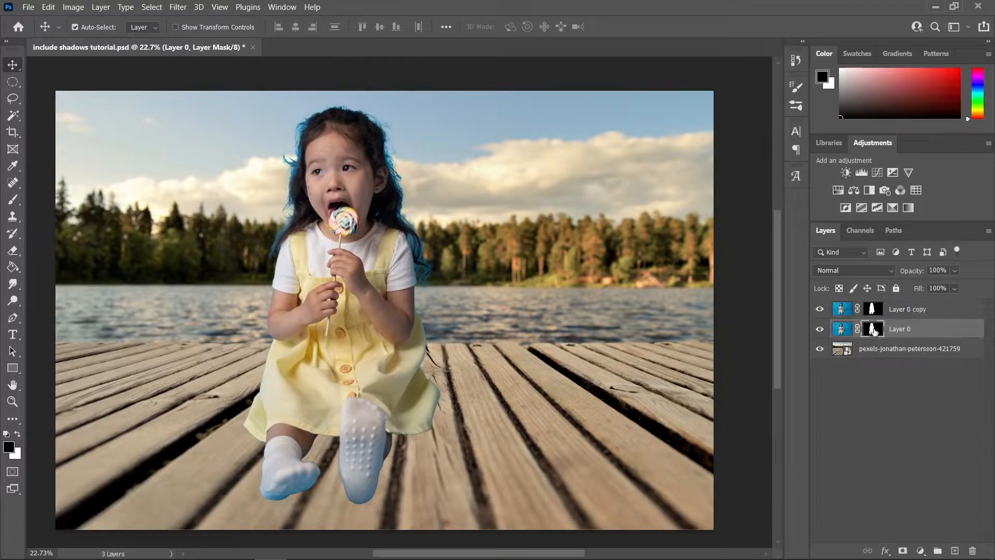
left_click(871, 329)
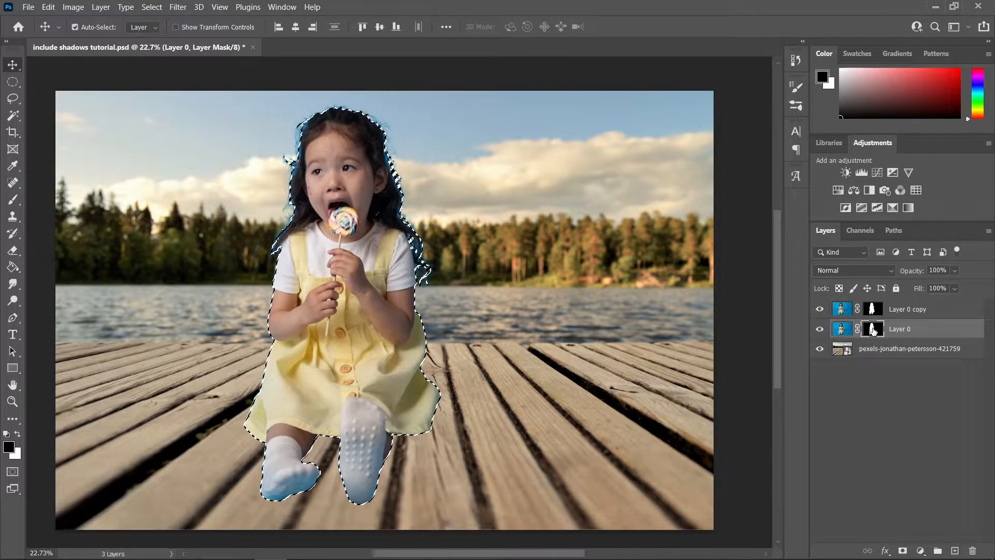
left_click(842, 328)
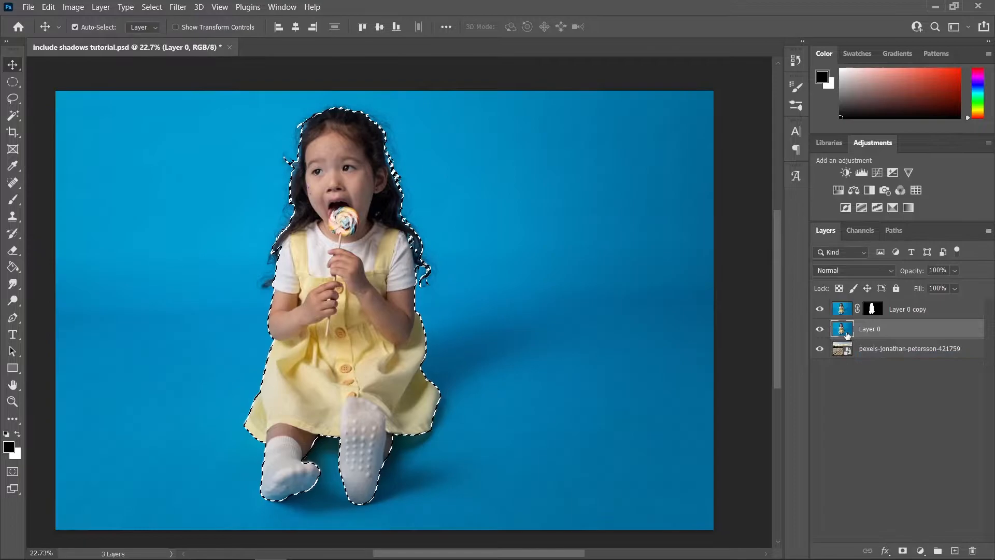
key("l")
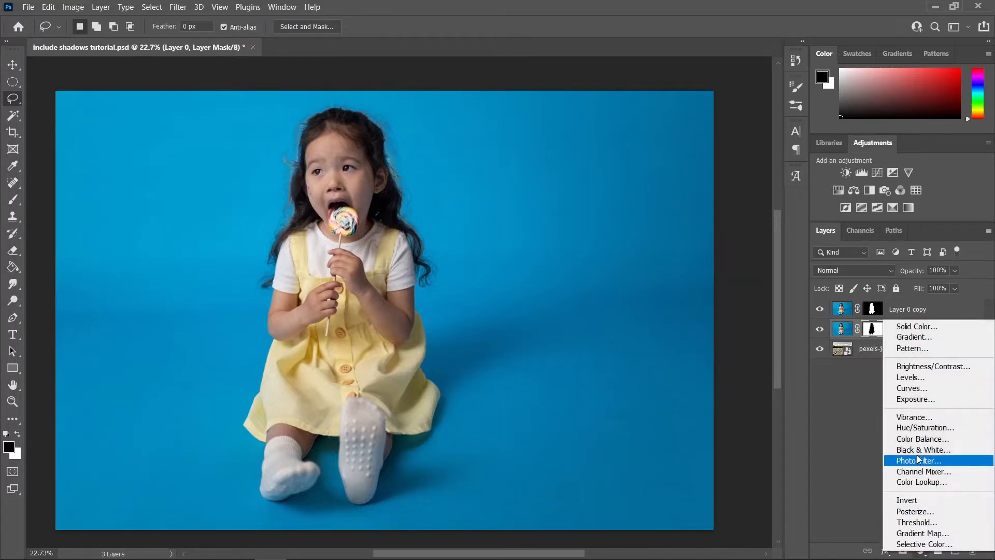
Add a clipped Black & White adjustment with Cyans raised to about 215
left_click(922, 449)
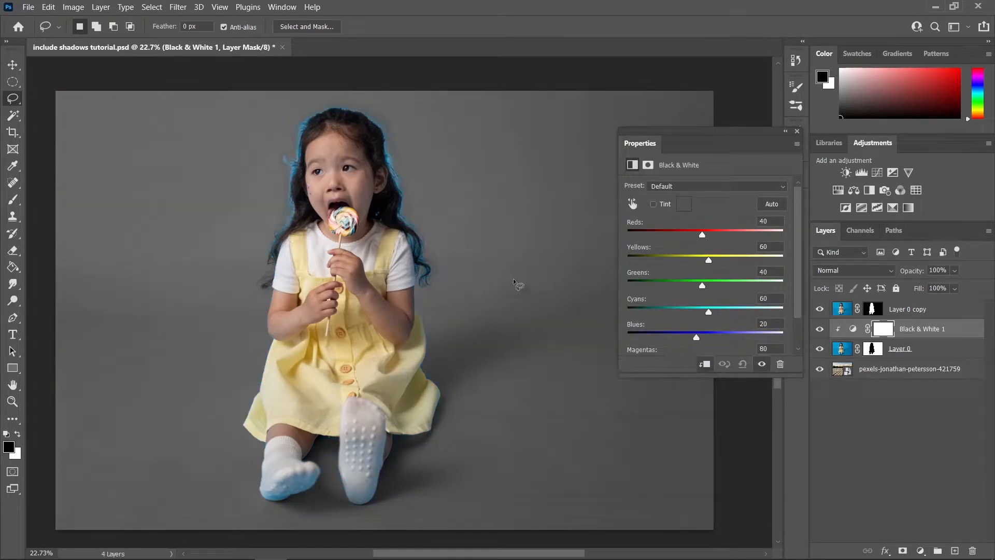
left_click_drag(709, 312, 707, 312)
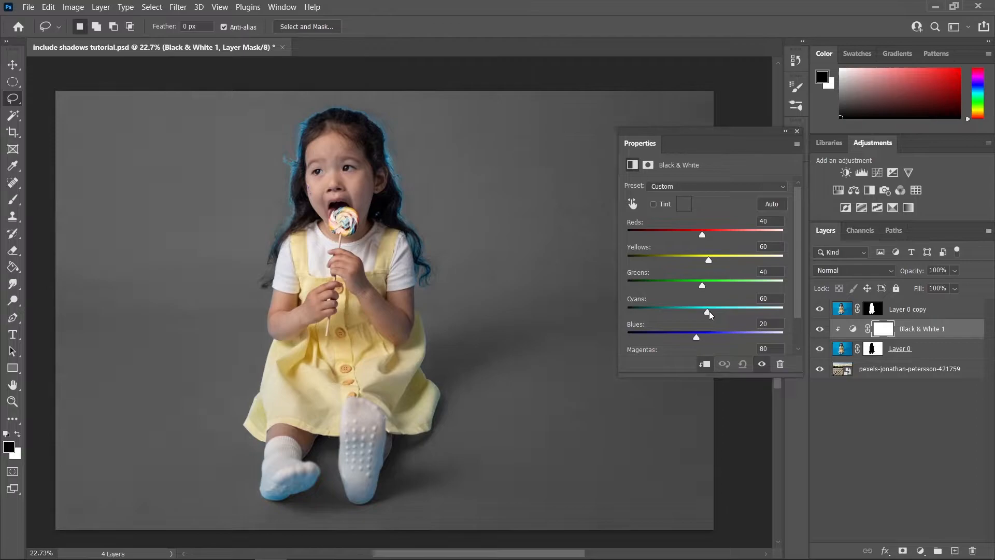
left_click_drag(707, 312, 755, 312)
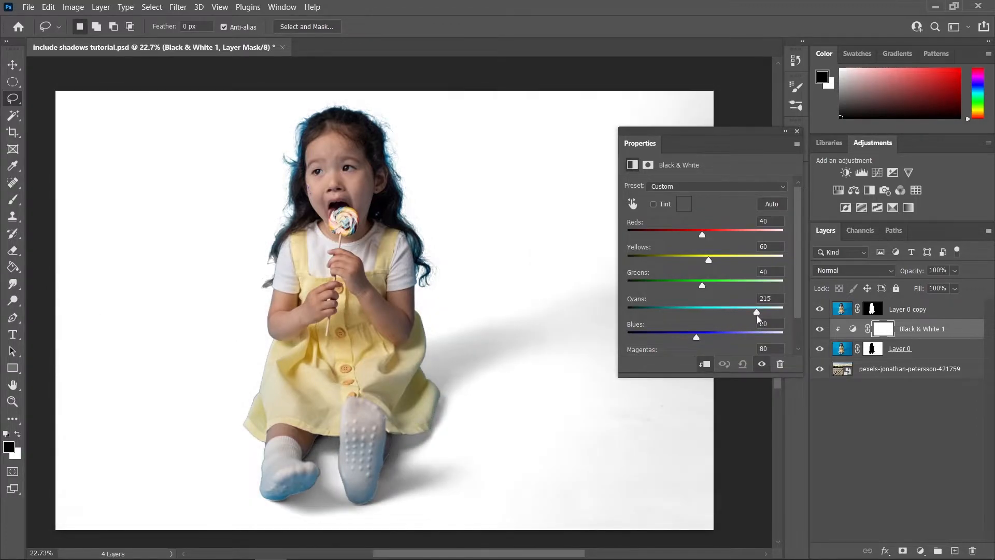
left_click(797, 131)
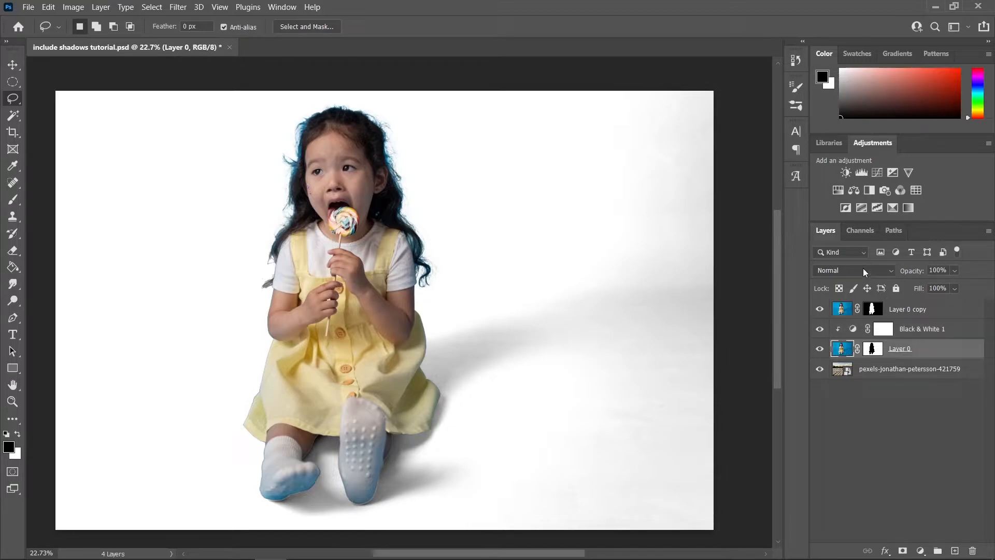
Change Layer 0's blend mode to Multiply
left_click(854, 270)
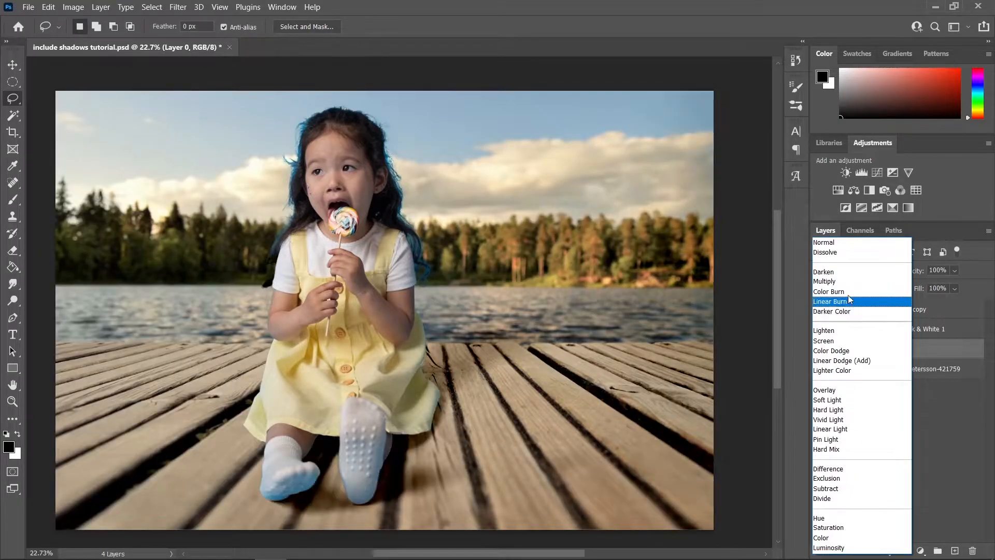
left_click(825, 281)
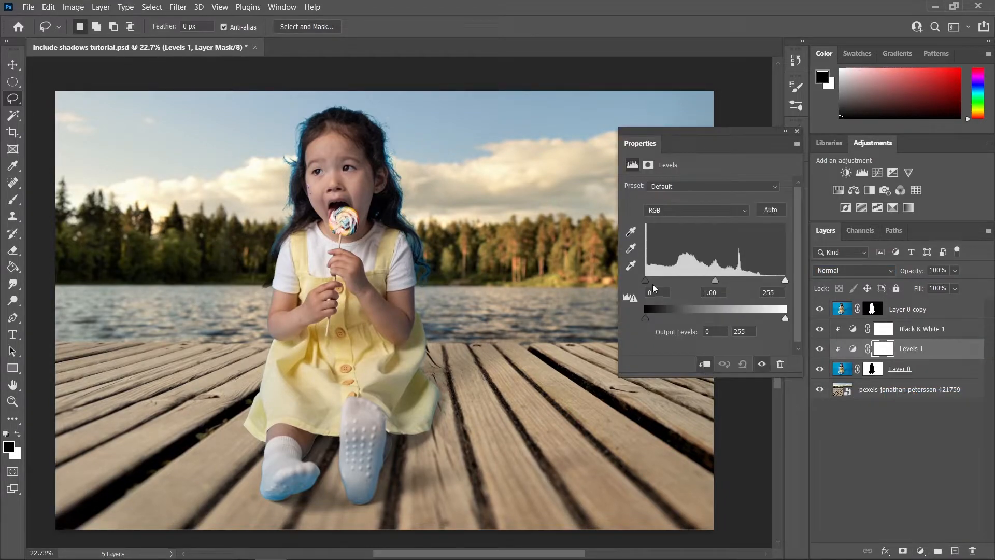
Raise the Levels black input slider to about 35 to darken the shadow
left_click_drag(645, 280, 659, 280)
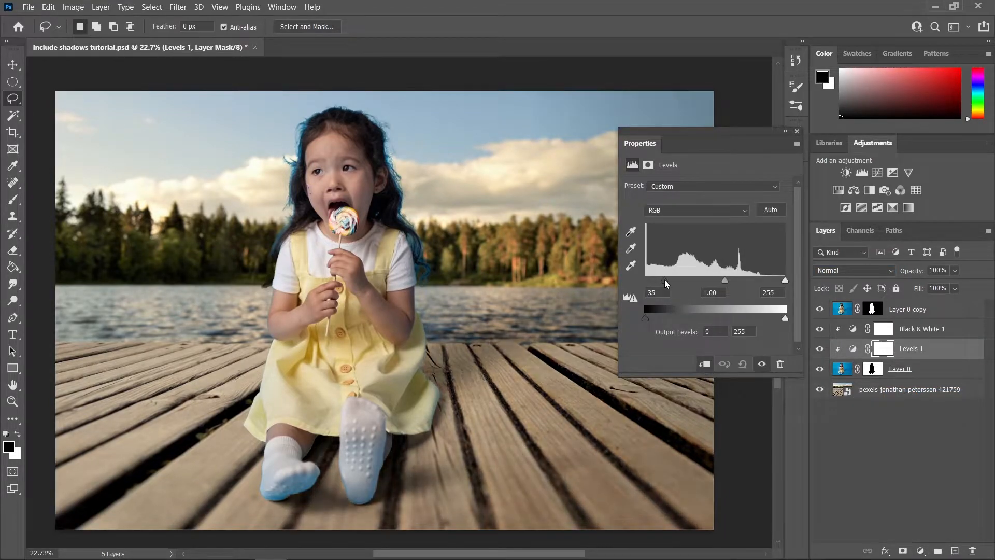
left_click_drag(645, 281, 653, 280)
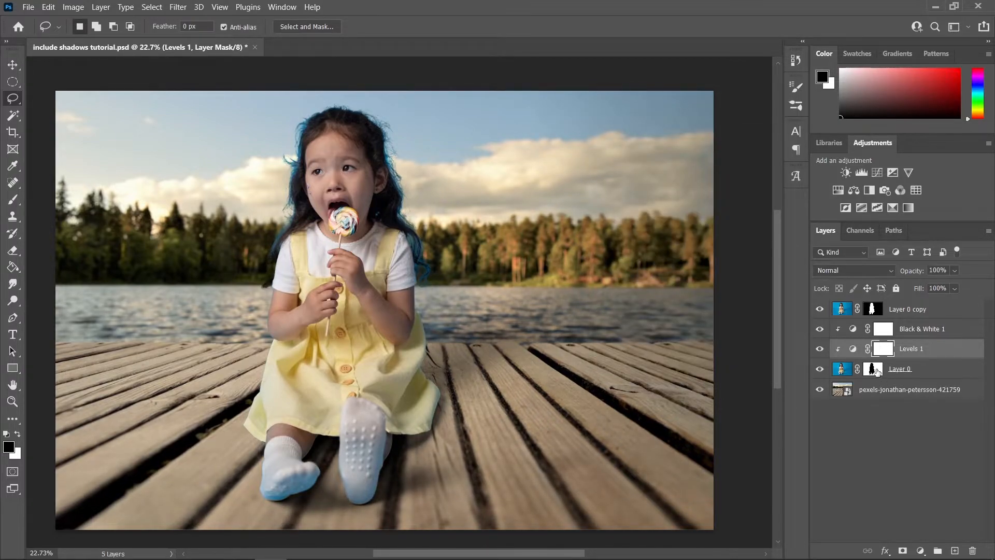
With the Brush tool, paint Layer 0's mask around the girl's hair edges
key("b")
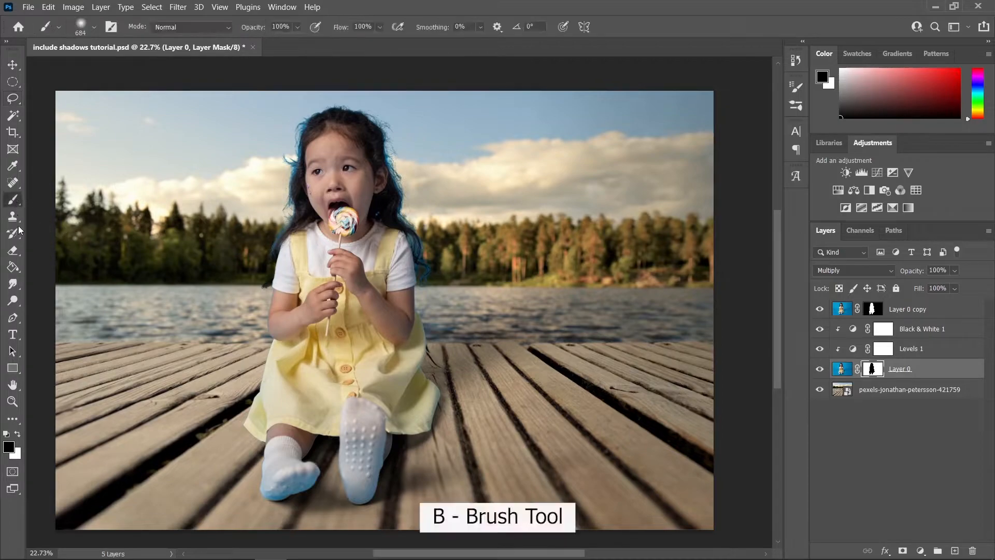
mouse_move(684, 227)
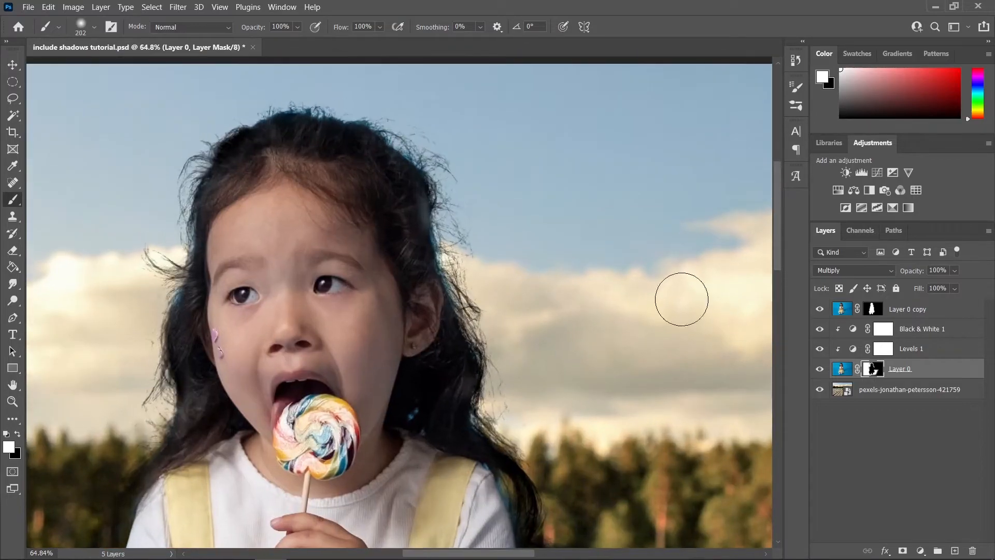
left_click(908, 309)
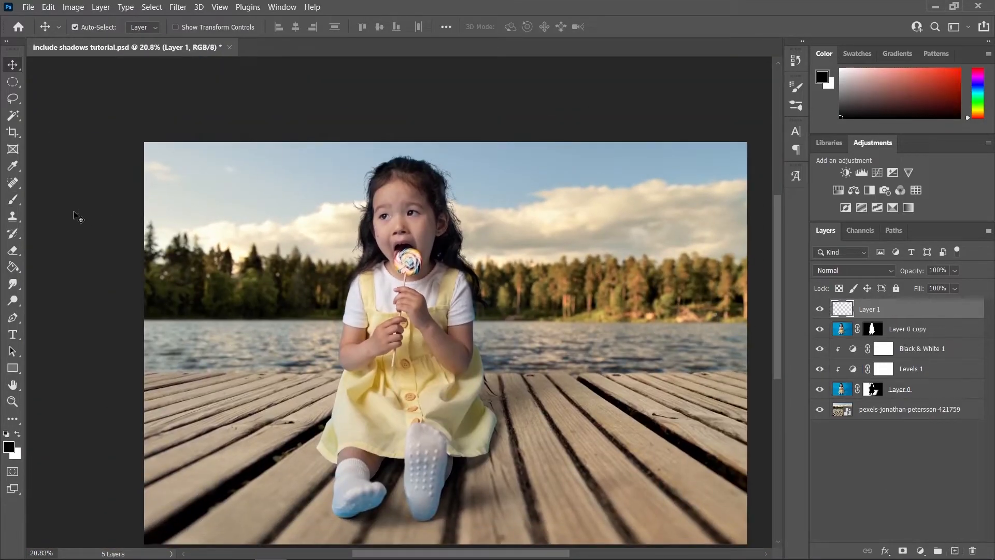
Select the Brush tool for painting on the new top layer
key("b")
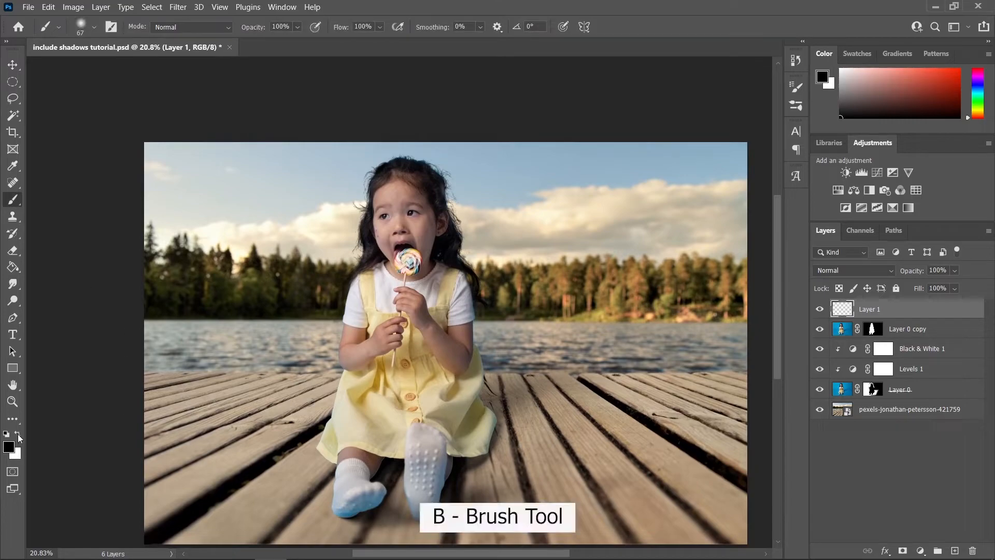